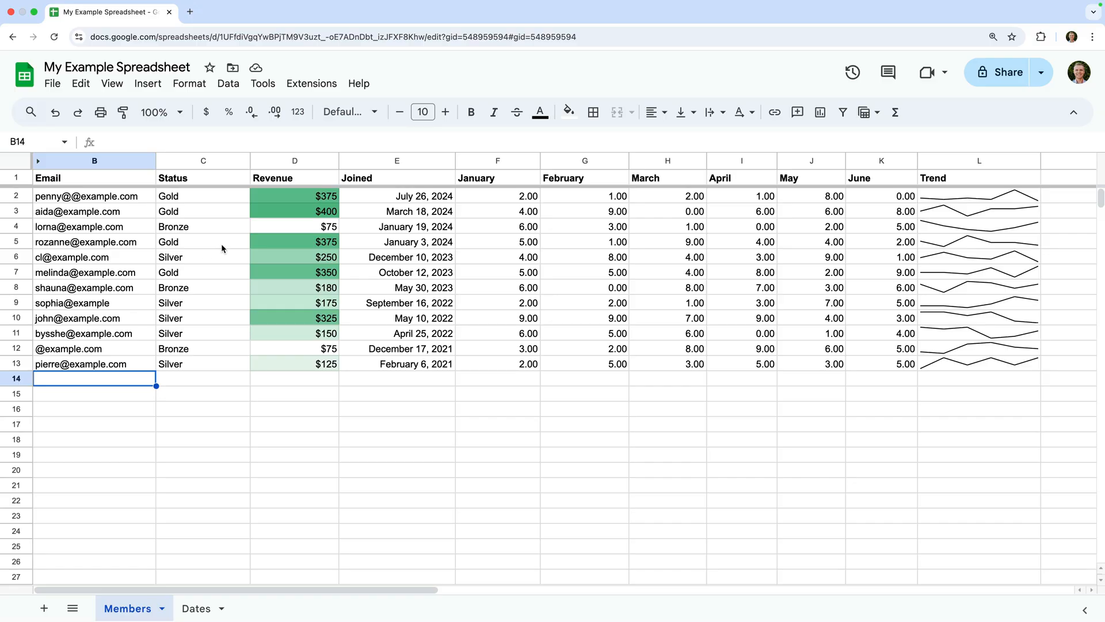
mouse_move(236, 200)
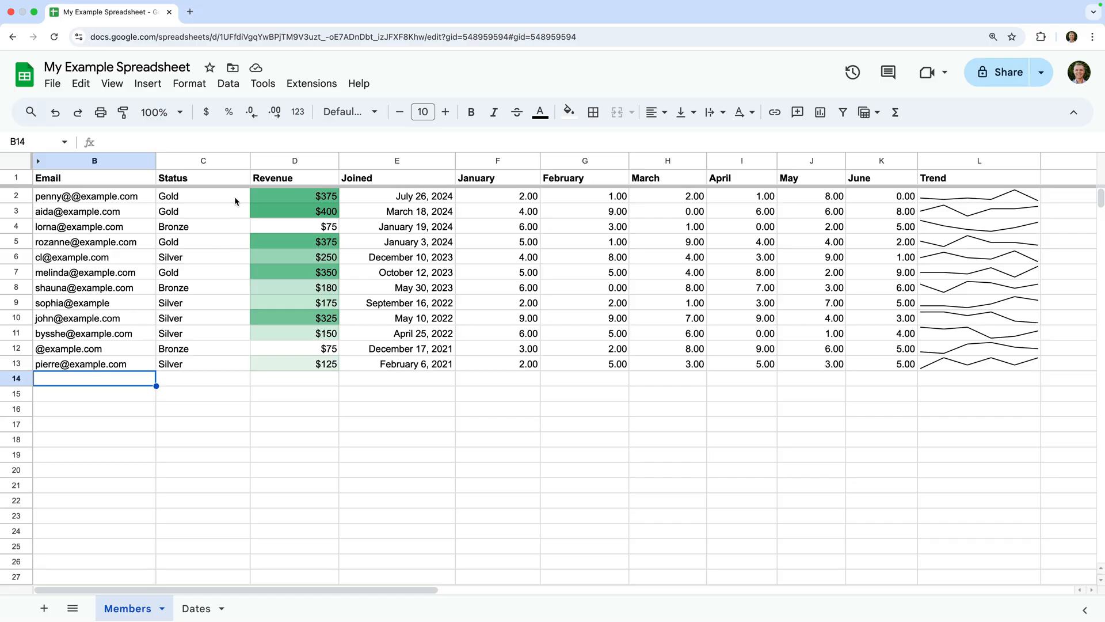
Step: Create a new Google Form linked to My Example Spreadsheet via Tools > Create a new form
left_click(263, 83)
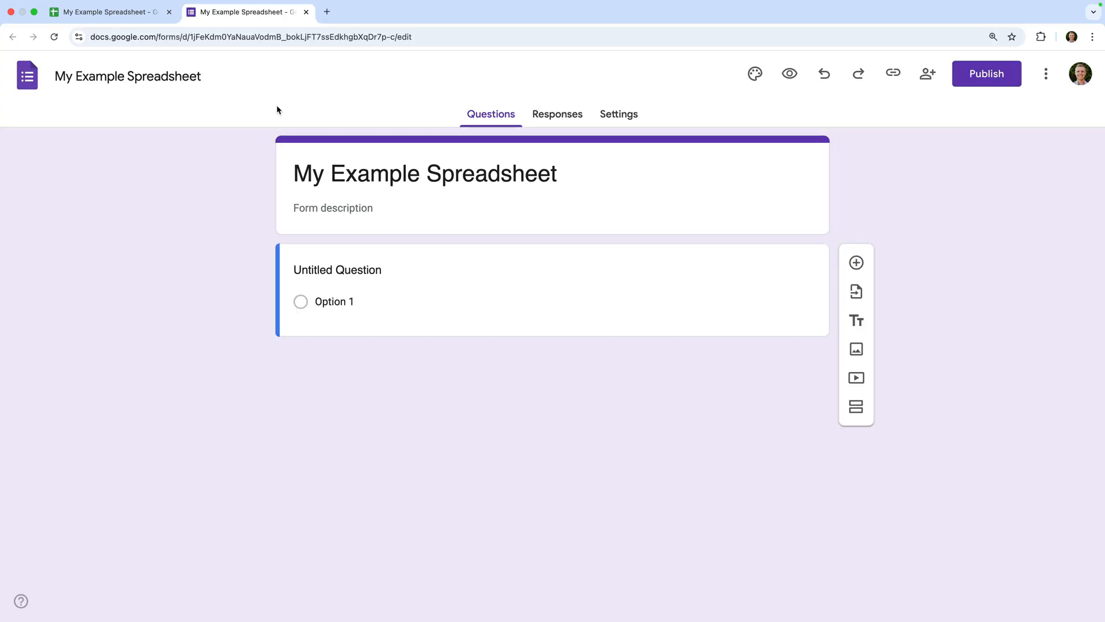
left_click(337, 270)
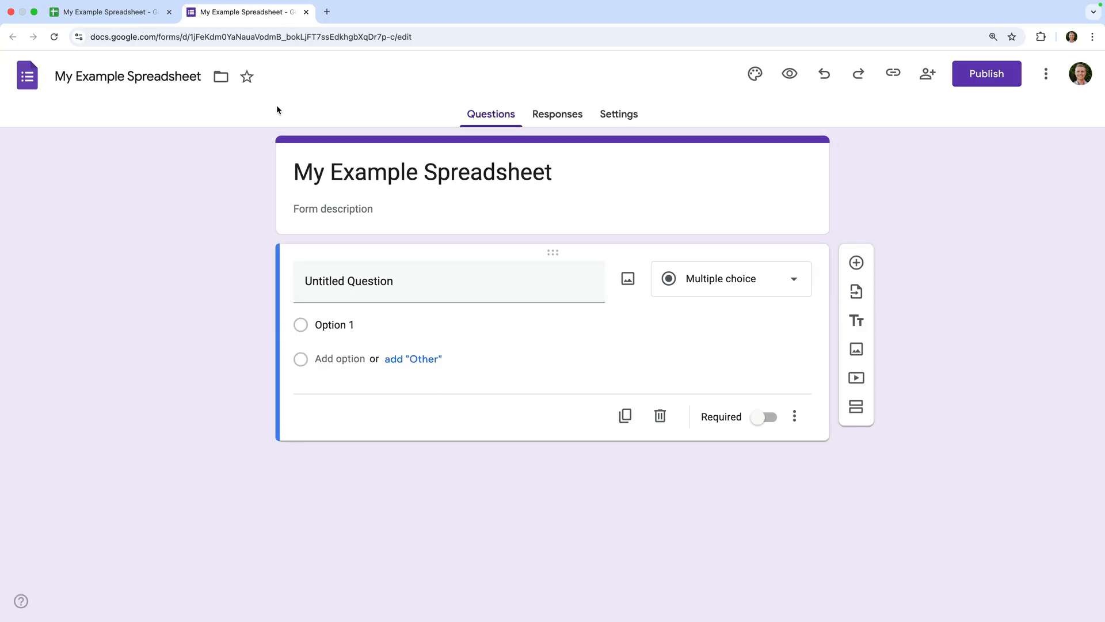
left_click(387, 281)
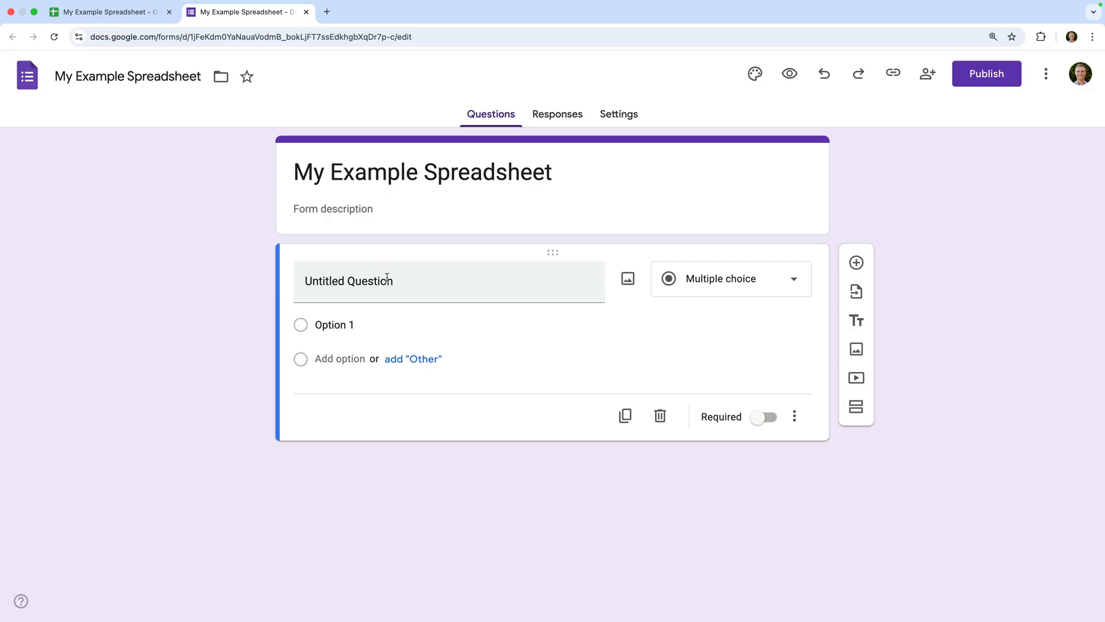
left_click(109, 12)
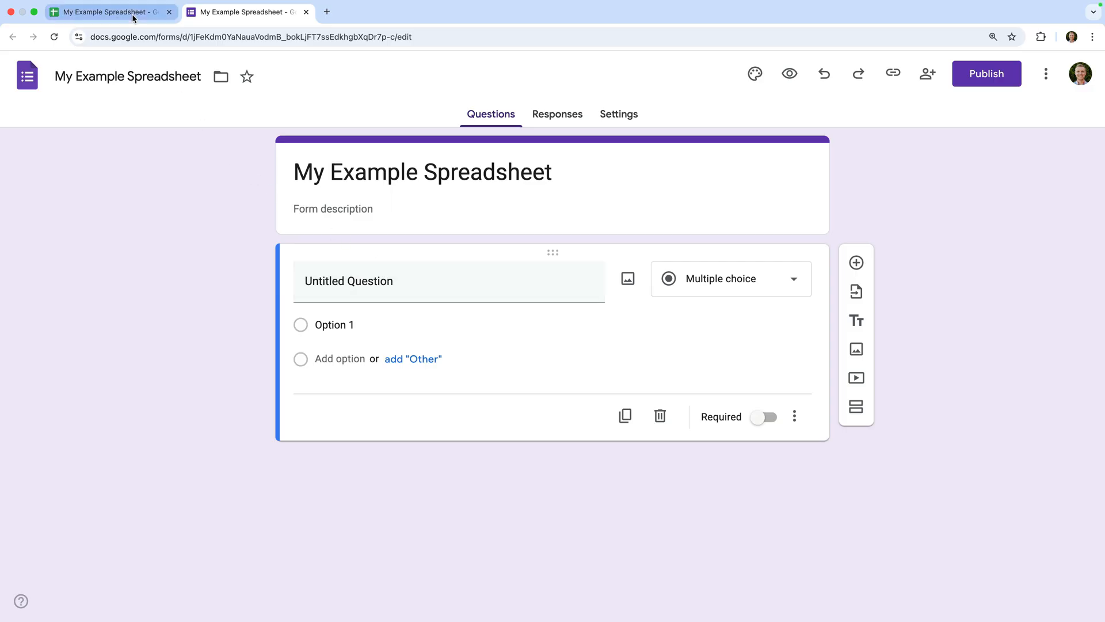
Step: Return to the spreadsheet and view the Form Responses 8 sheet with Timestamp and Untitled Question columns
left_click(109, 12)
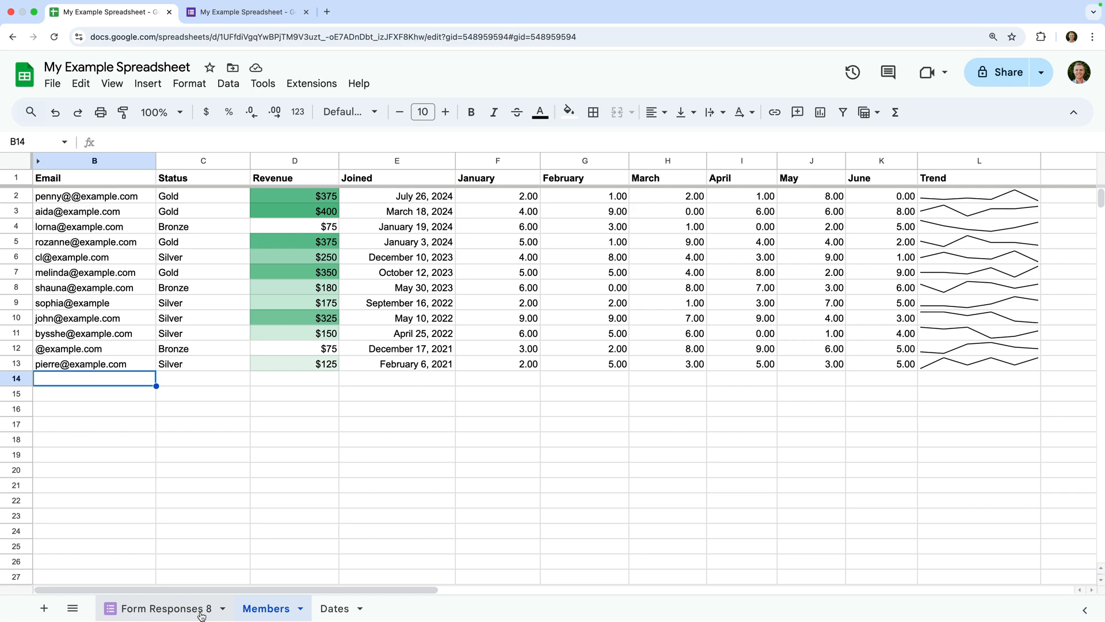
left_click(166, 607)
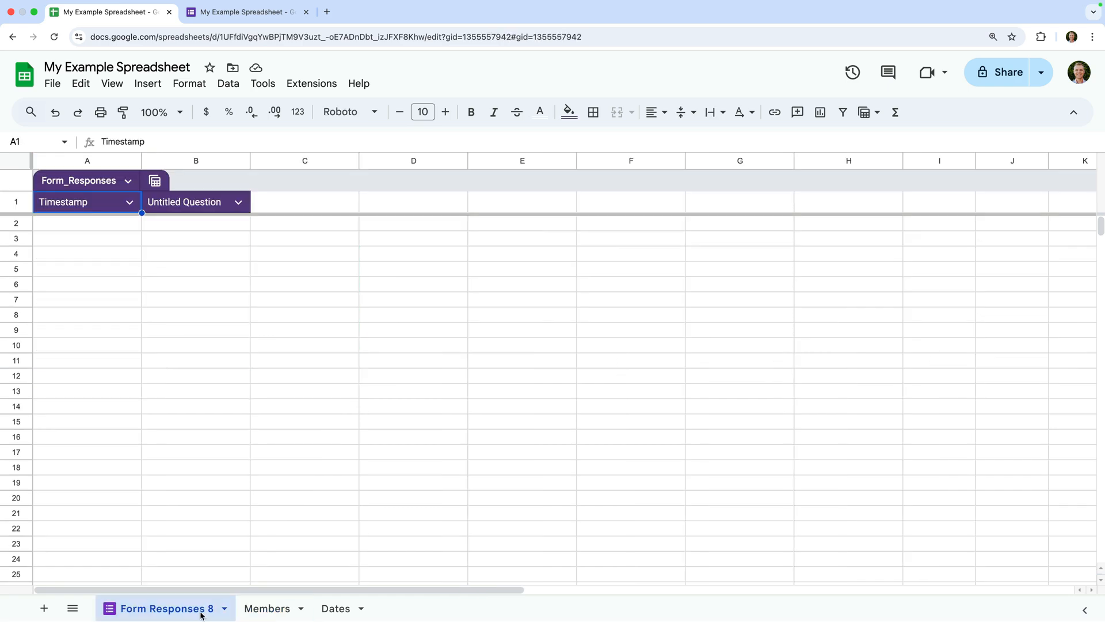